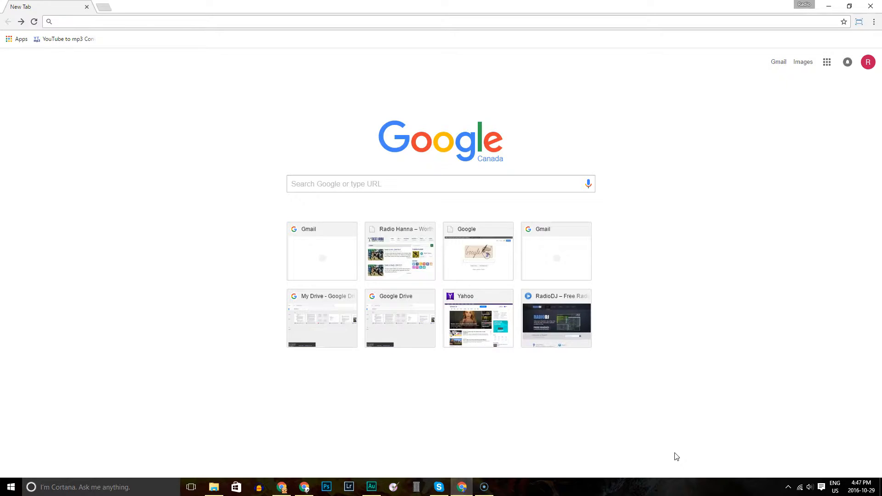
- Load tunein.com in the browser address bar
{"action": "type", "text": "tuneincom"}
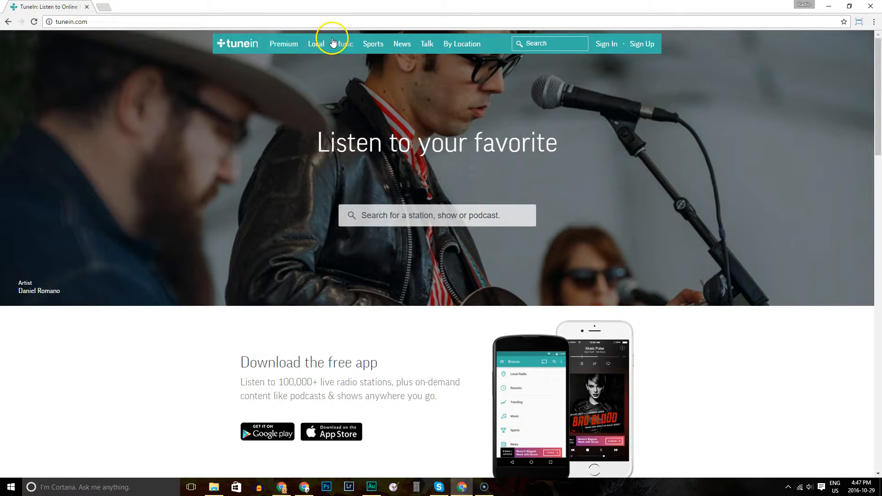
{"action": "mouse_move", "coordinate": [318, 44]}
{"action": "type", "text": "radio hanna"}
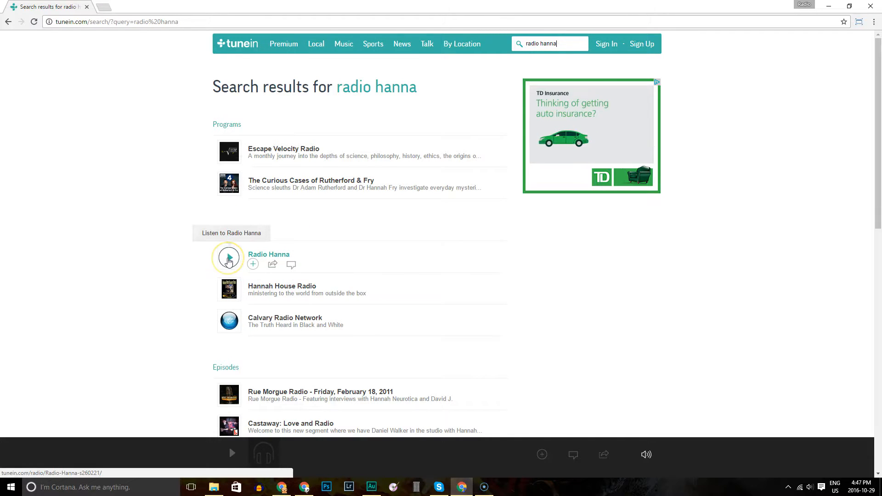
- Start the Radio Hanna stream from the TuneIn search results
{"action": "left_click", "coordinate": [228, 257]}
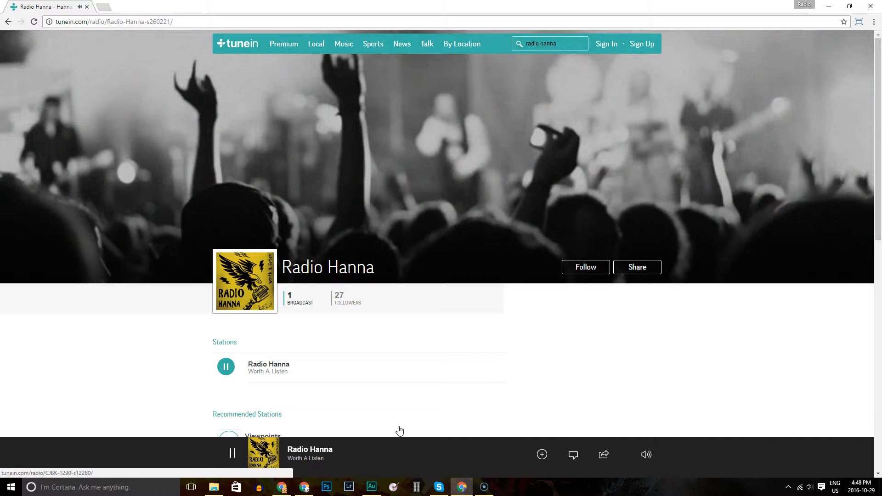
- Visit google.ca in the same tab, then go back to the Radio Hanna page
{"action": "left_click", "coordinate": [113, 22]}
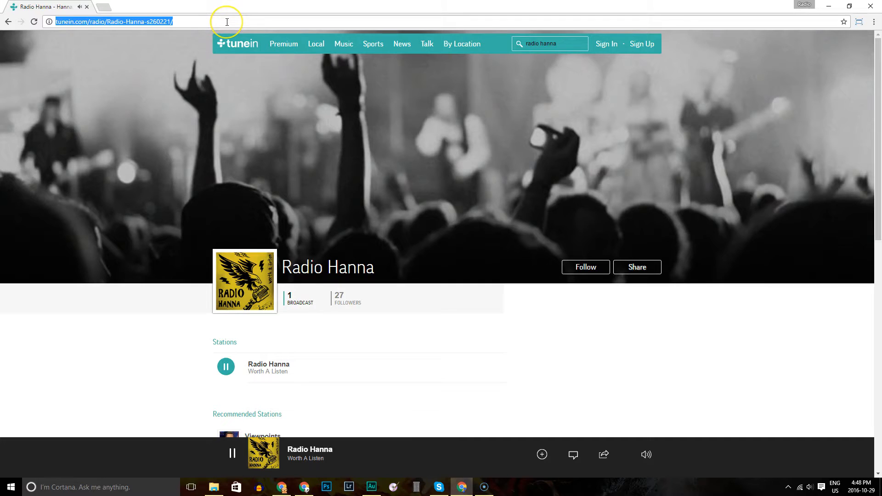
{"action": "type", "text": "google.ca"}
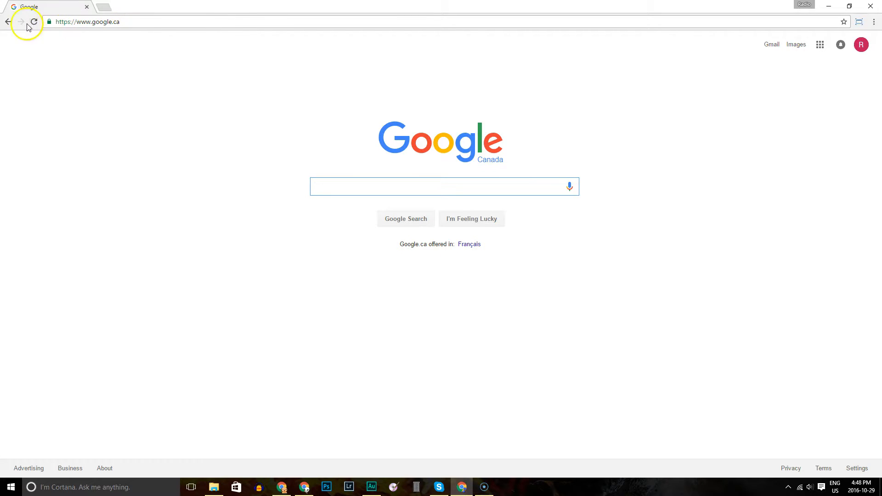
{"action": "left_click", "coordinate": [21, 22]}
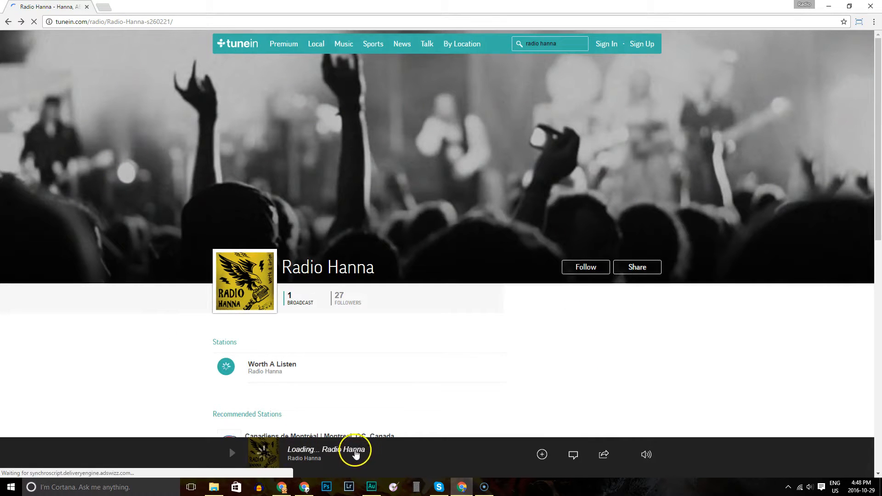
{"action": "mouse_move", "coordinate": [424, 413]}
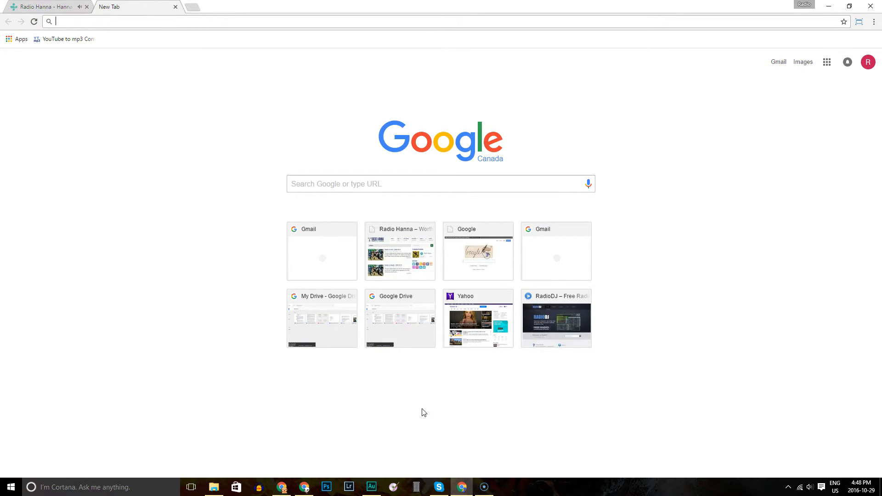
- Open google.ca in a new tab, then switch back to the Radio Hanna tab
{"action": "type", "text": "google.ca"}
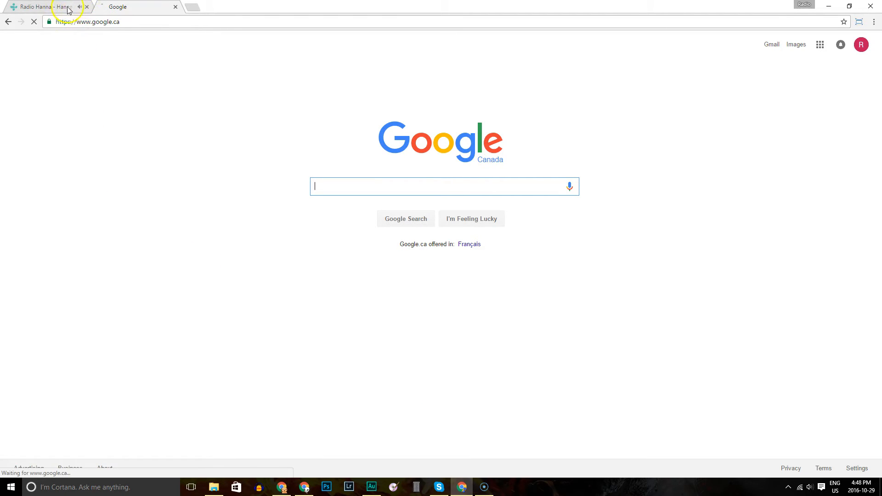
{"action": "left_click", "coordinate": [42, 7]}
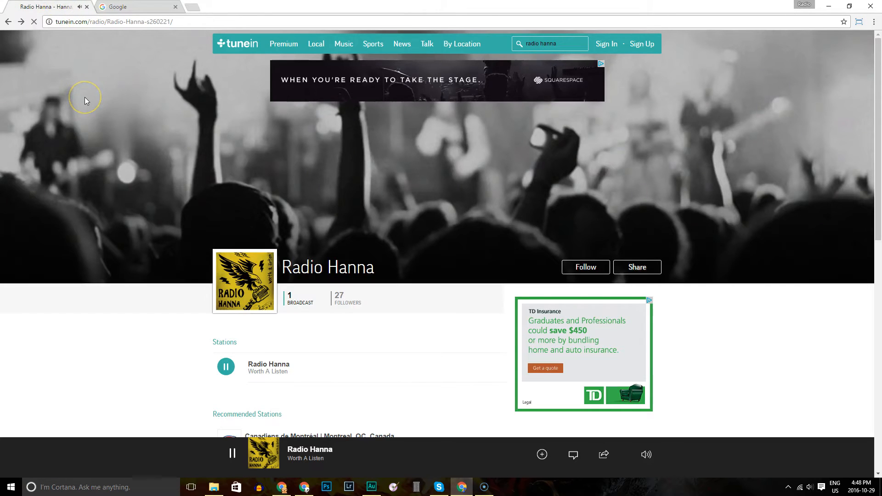
{"action": "mouse_move", "coordinate": [134, 11]}
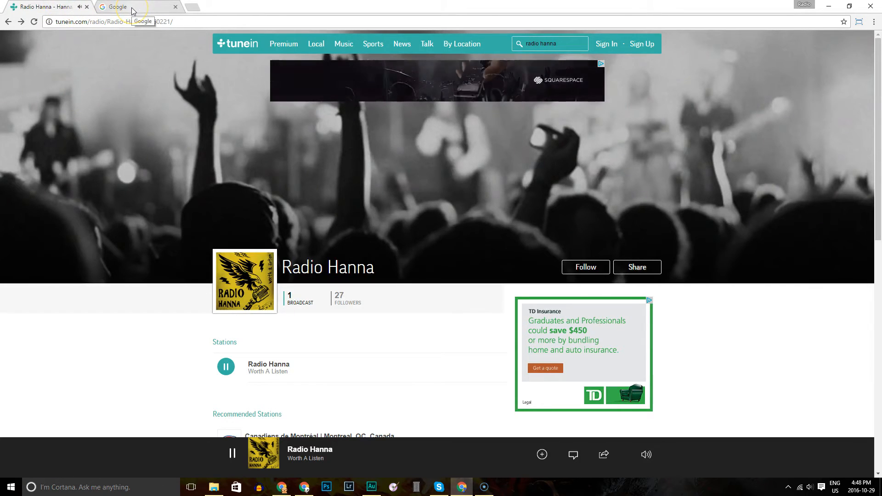